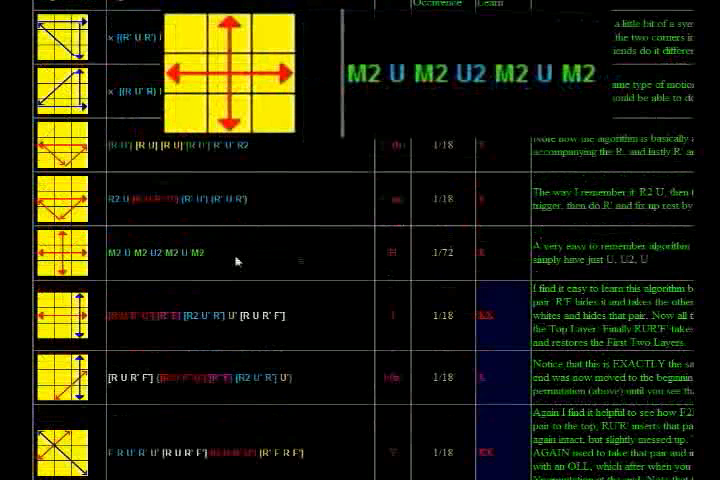
mouse_move(116, 267)
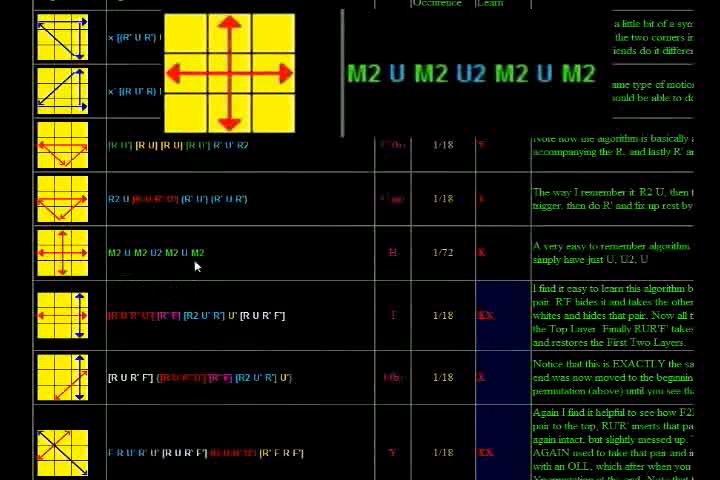
scroll(down, 3)
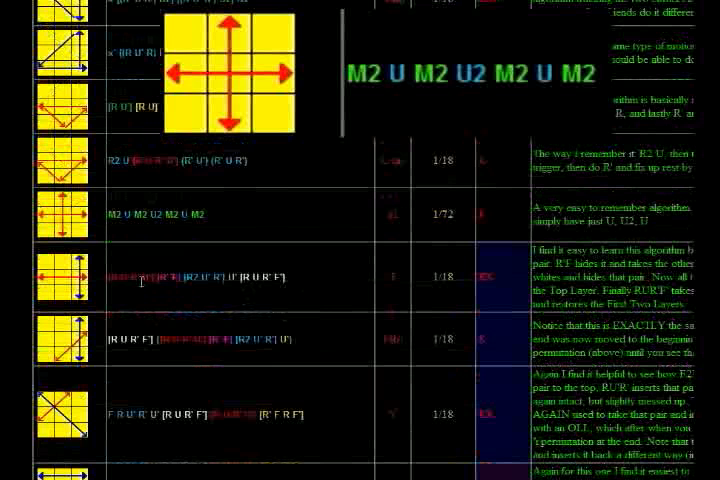